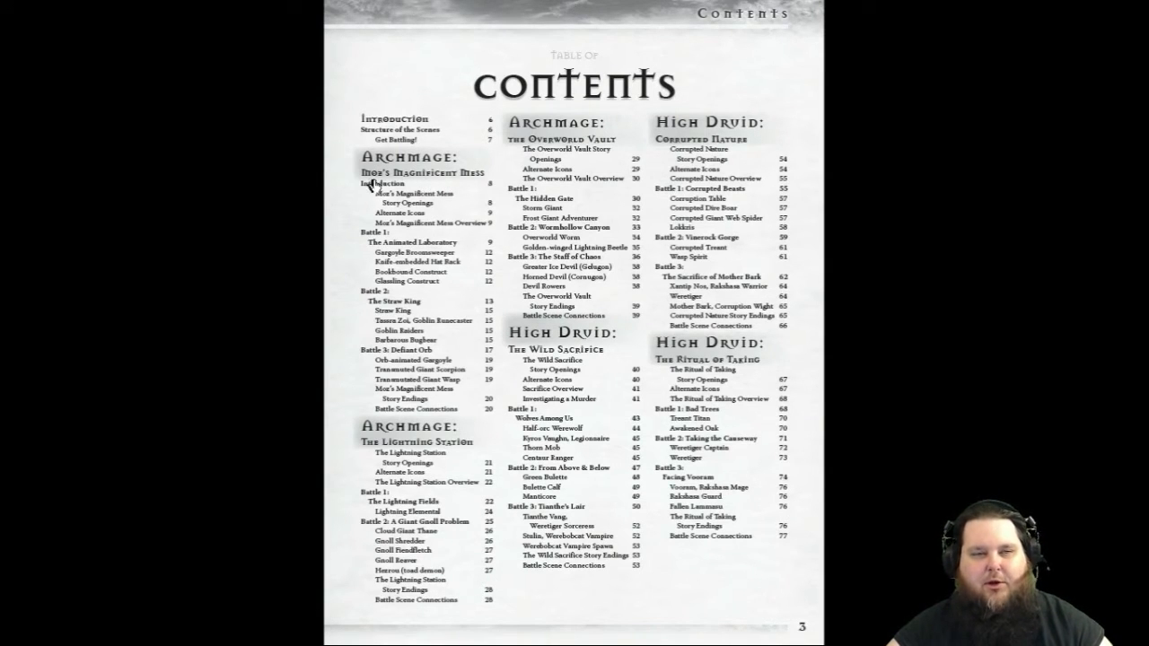
pyautogui.moveTo(474, 177)
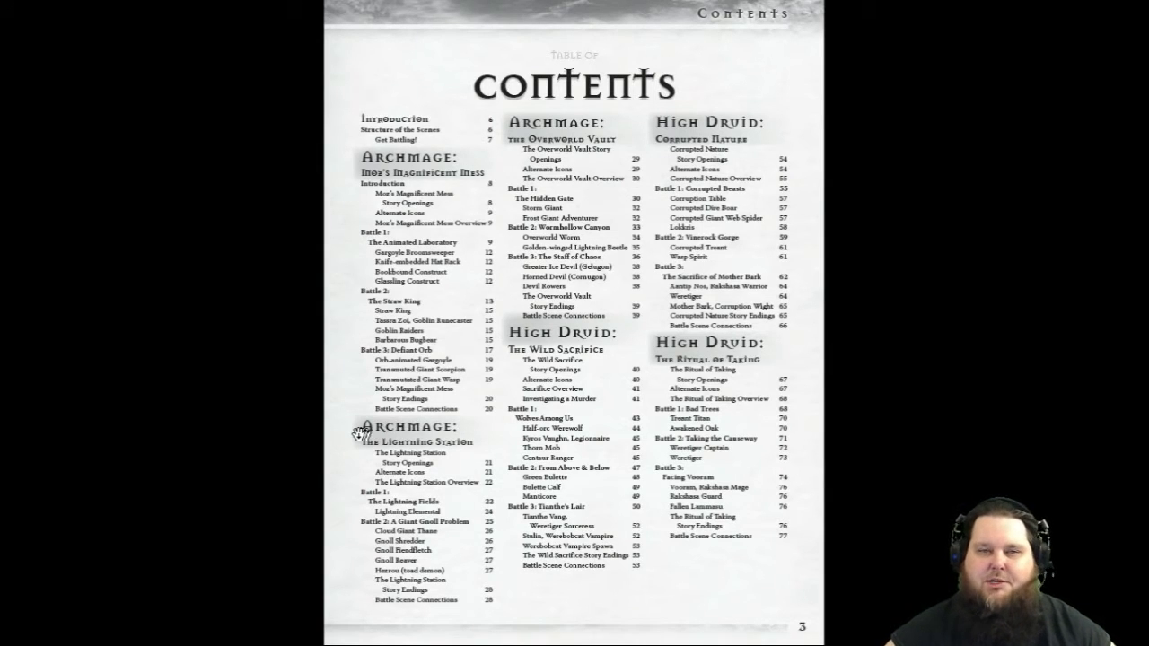
pyautogui.moveTo(465, 446)
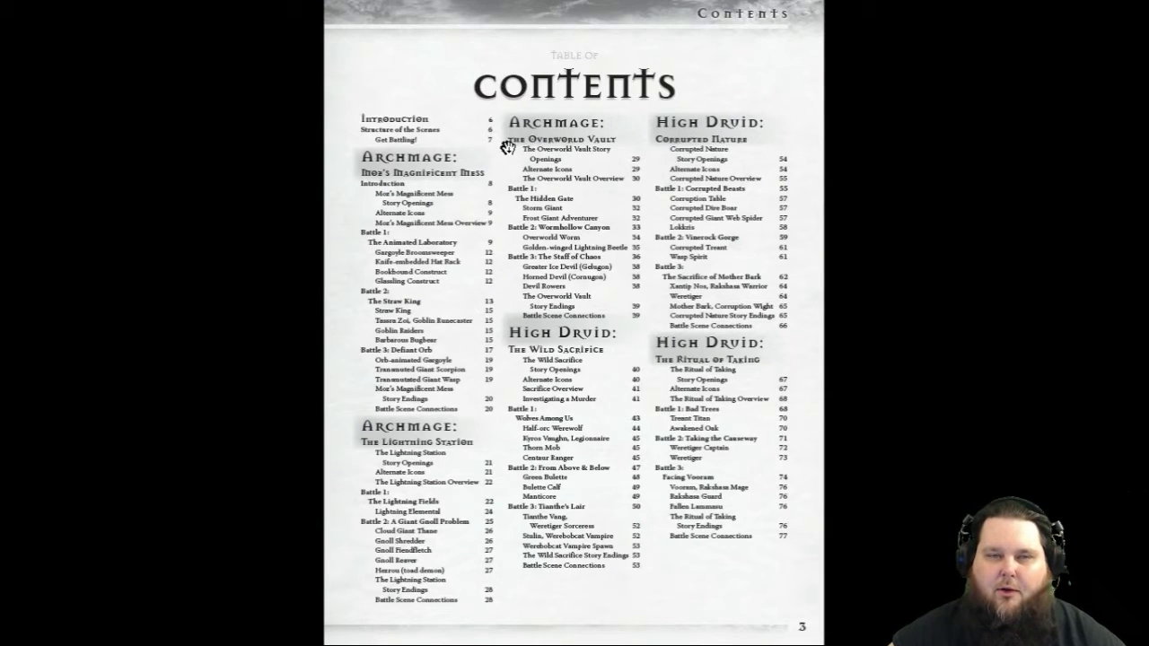
pyautogui.moveTo(574, 162)
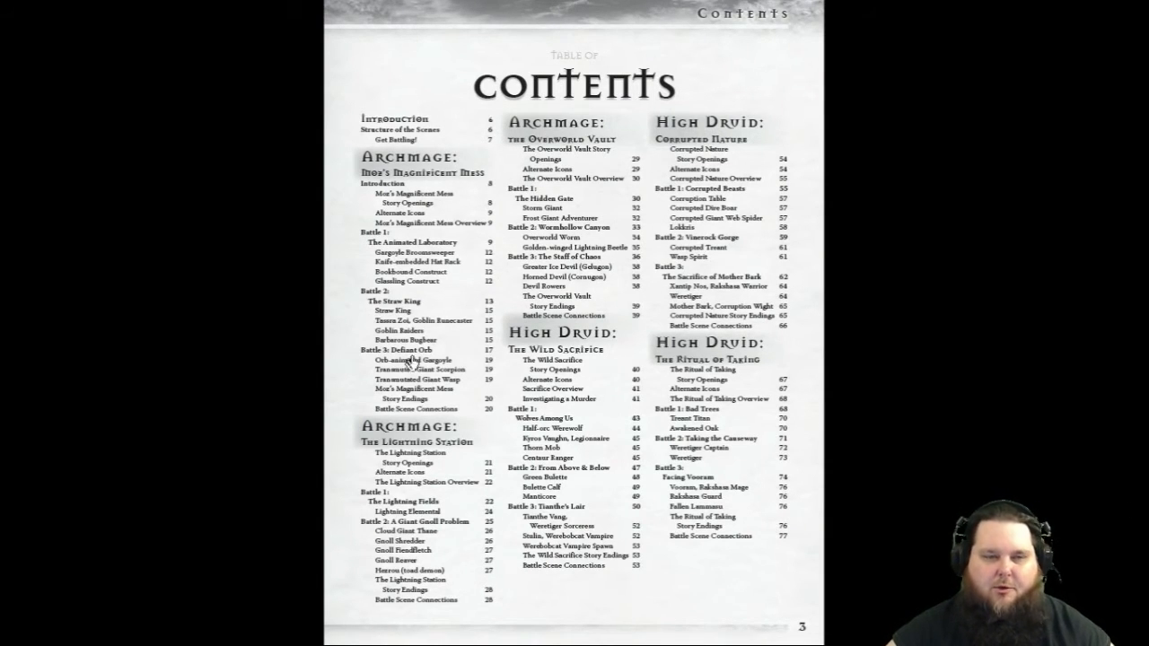
pyautogui.moveTo(397, 208)
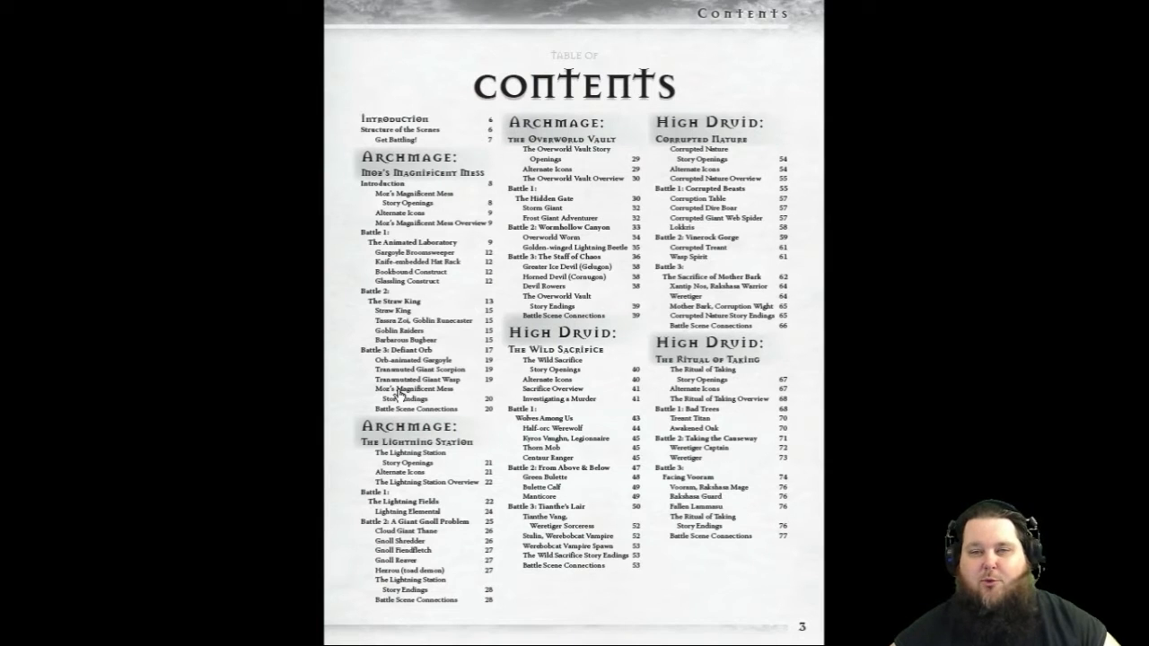
pyautogui.scroll(-3)
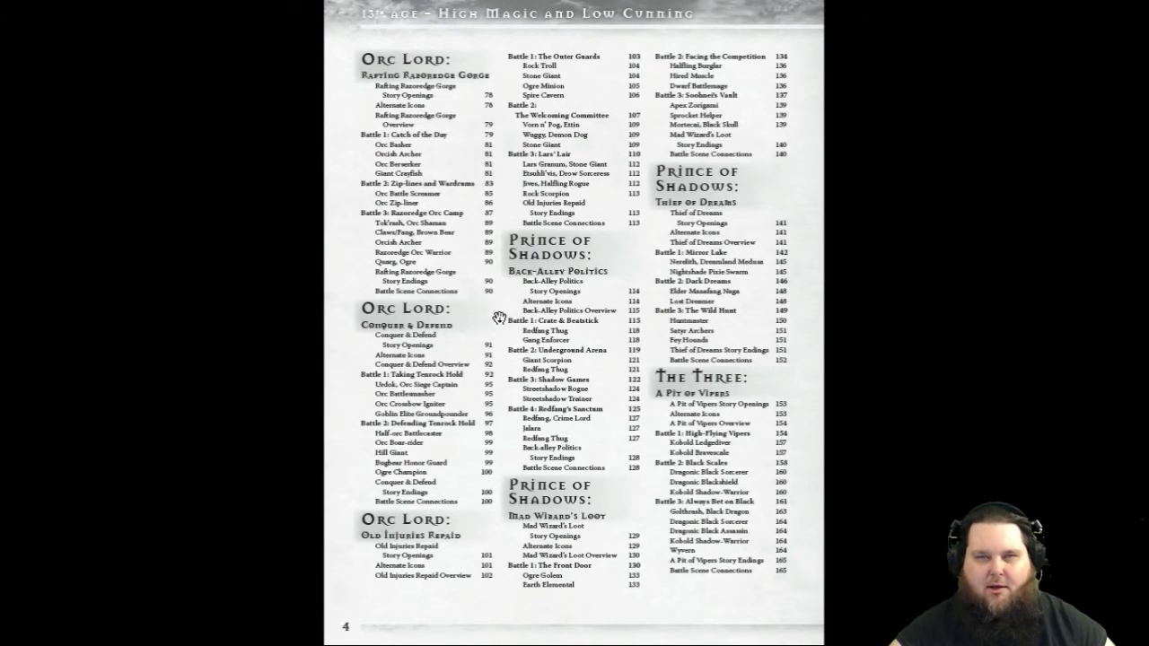
pyautogui.scroll(-3)
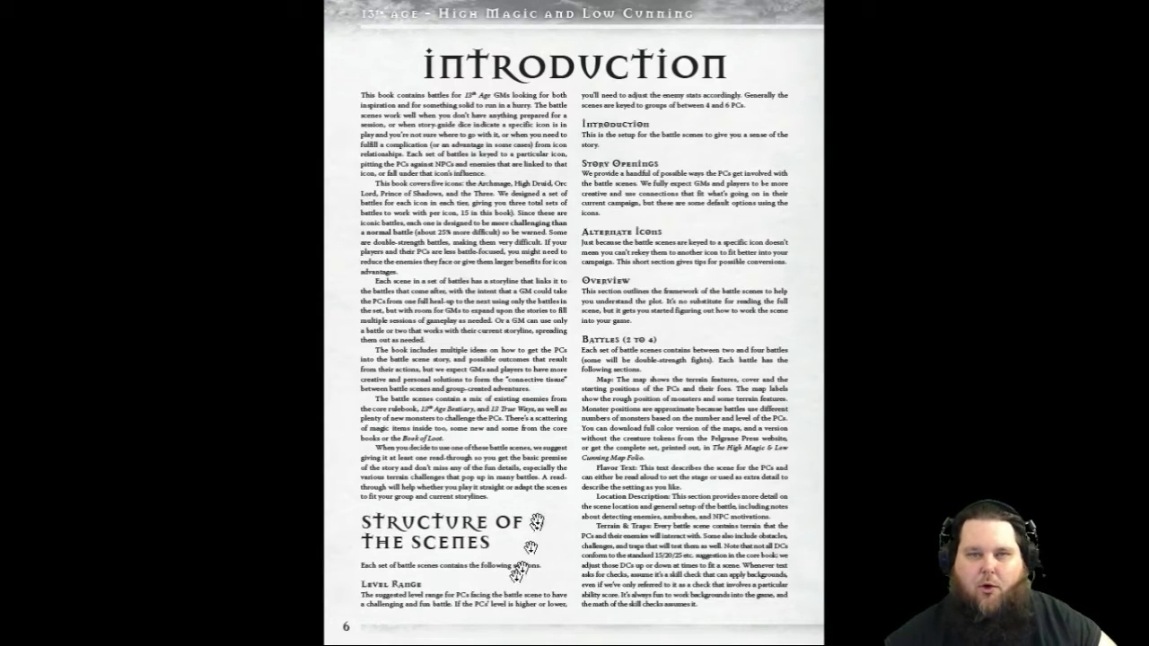
pyautogui.moveTo(767, 158)
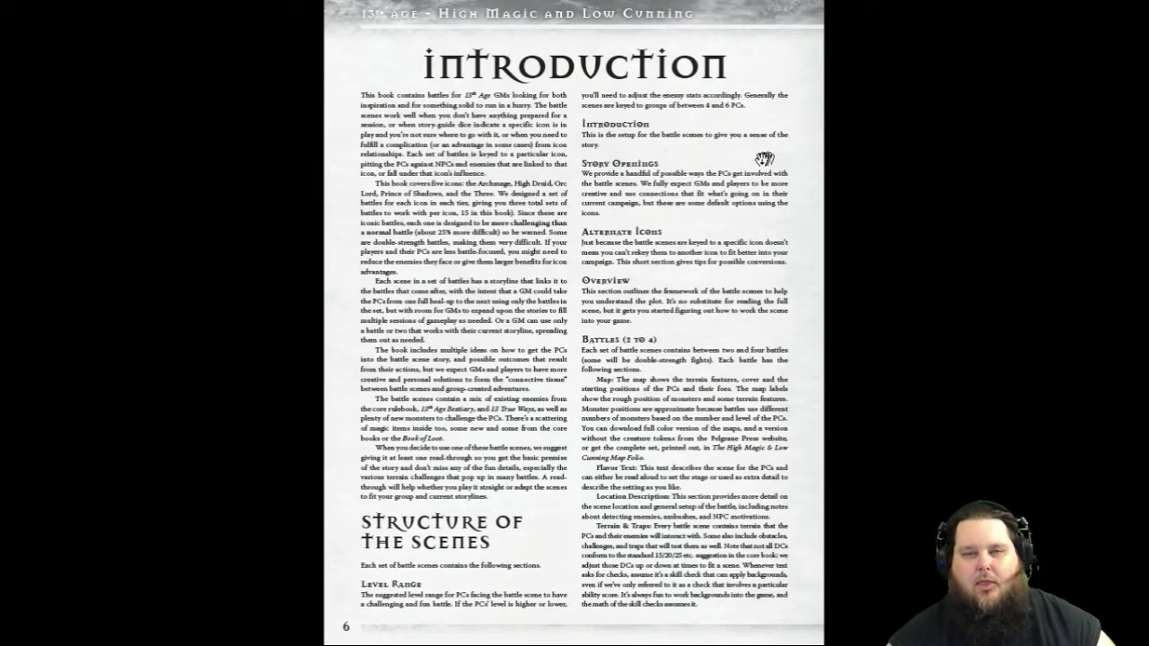
pyautogui.moveTo(696, 202)
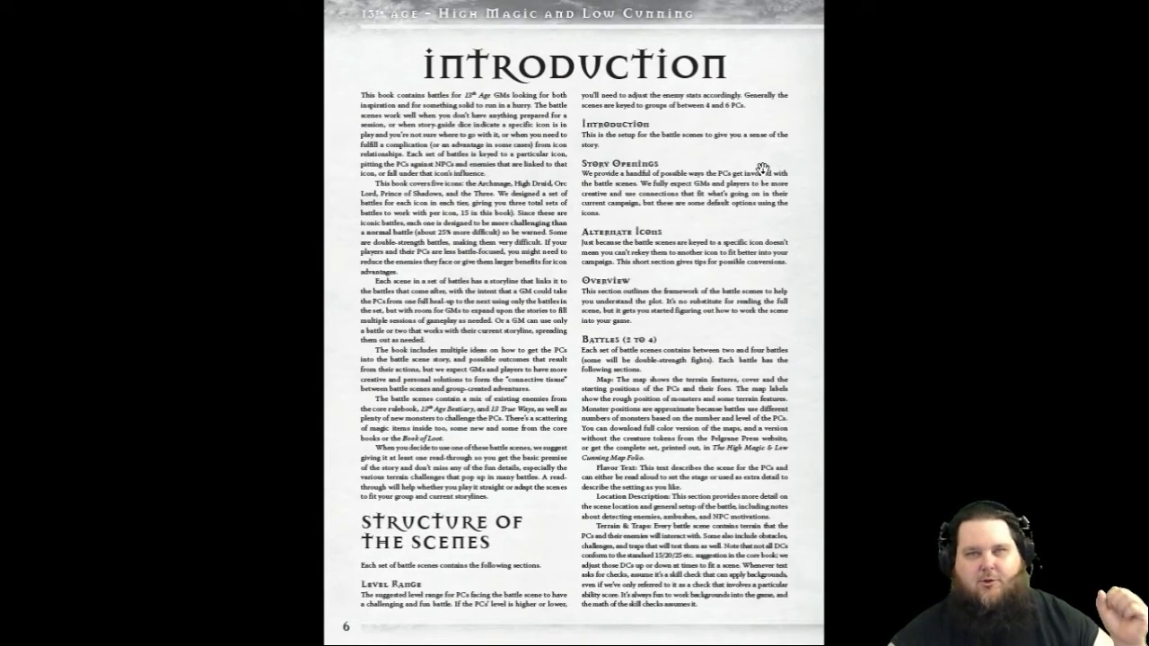
pyautogui.moveTo(749, 197)
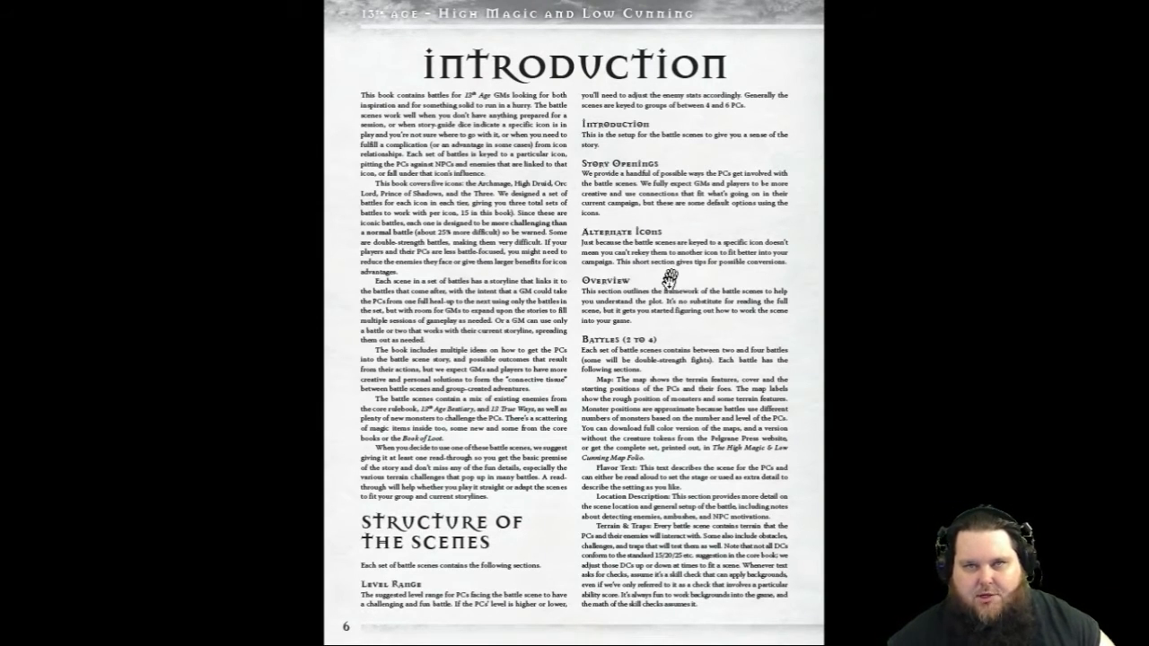
pyautogui.moveTo(691, 364)
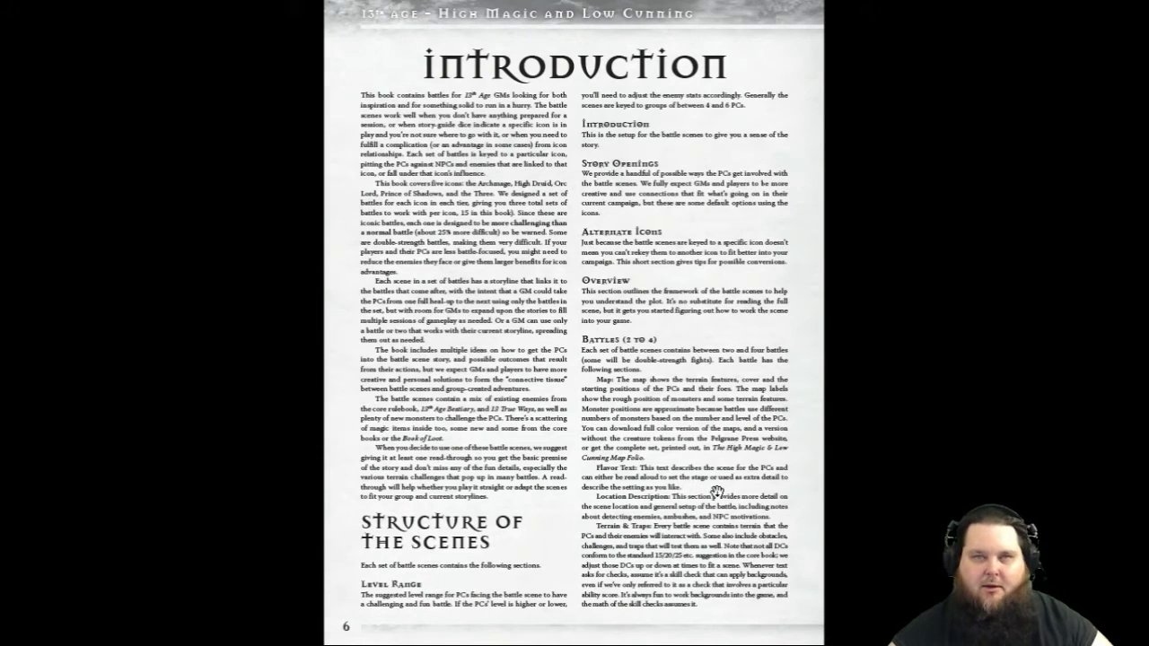
pyautogui.scroll(-3)
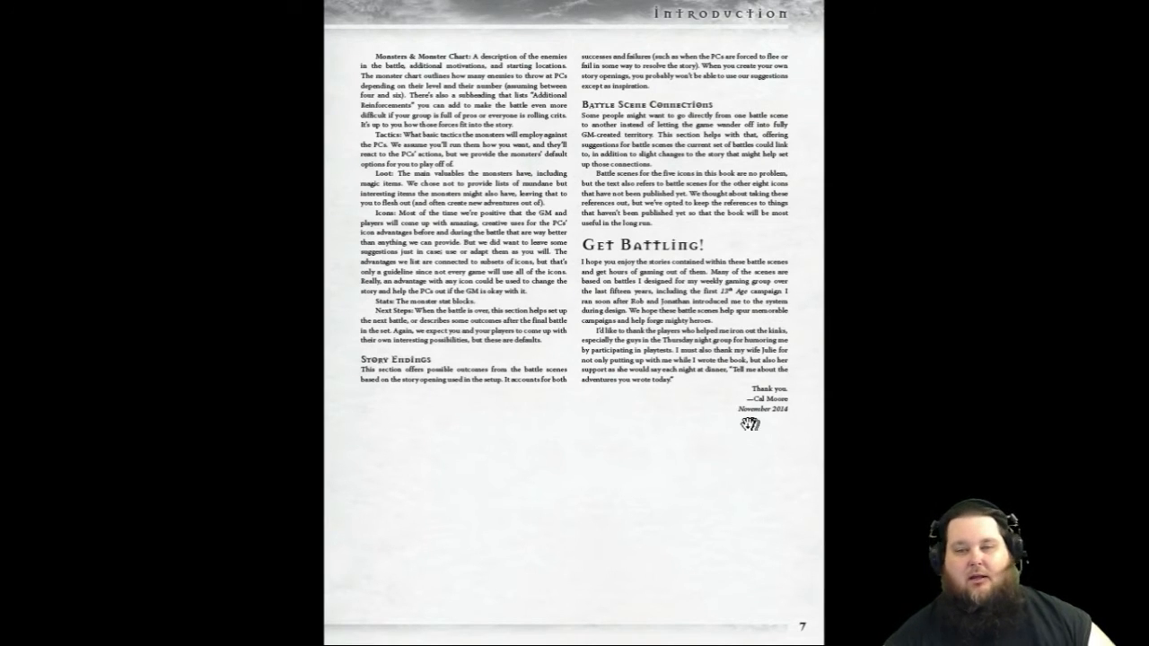
pyautogui.moveTo(733, 429)
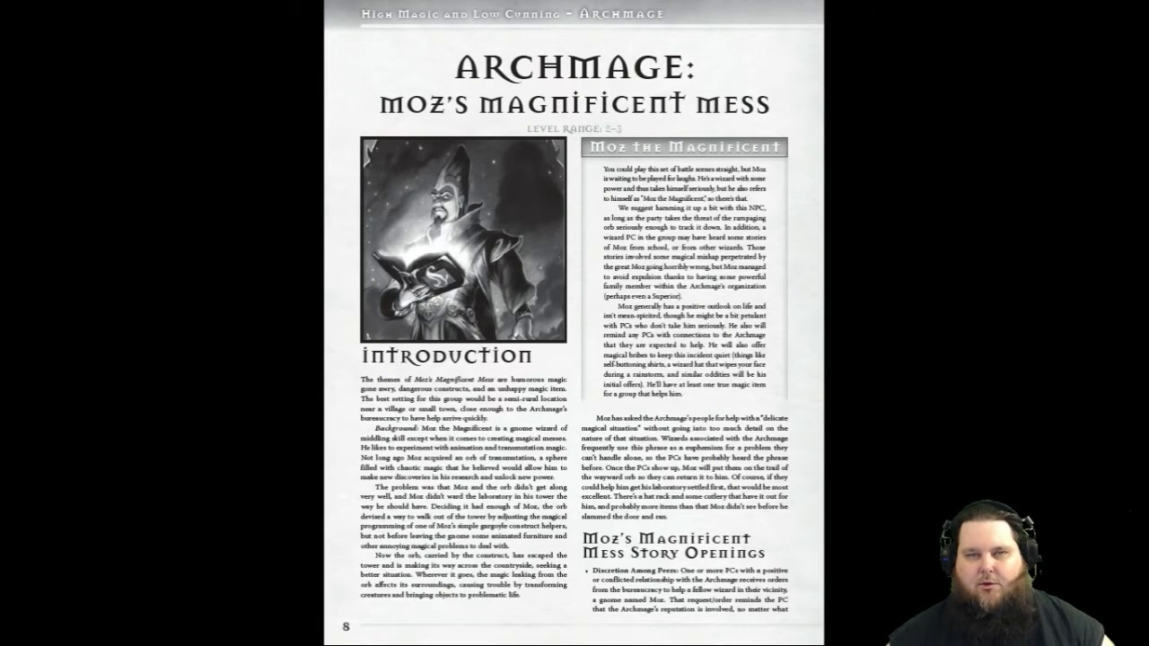
pyautogui.moveTo(556, 108)
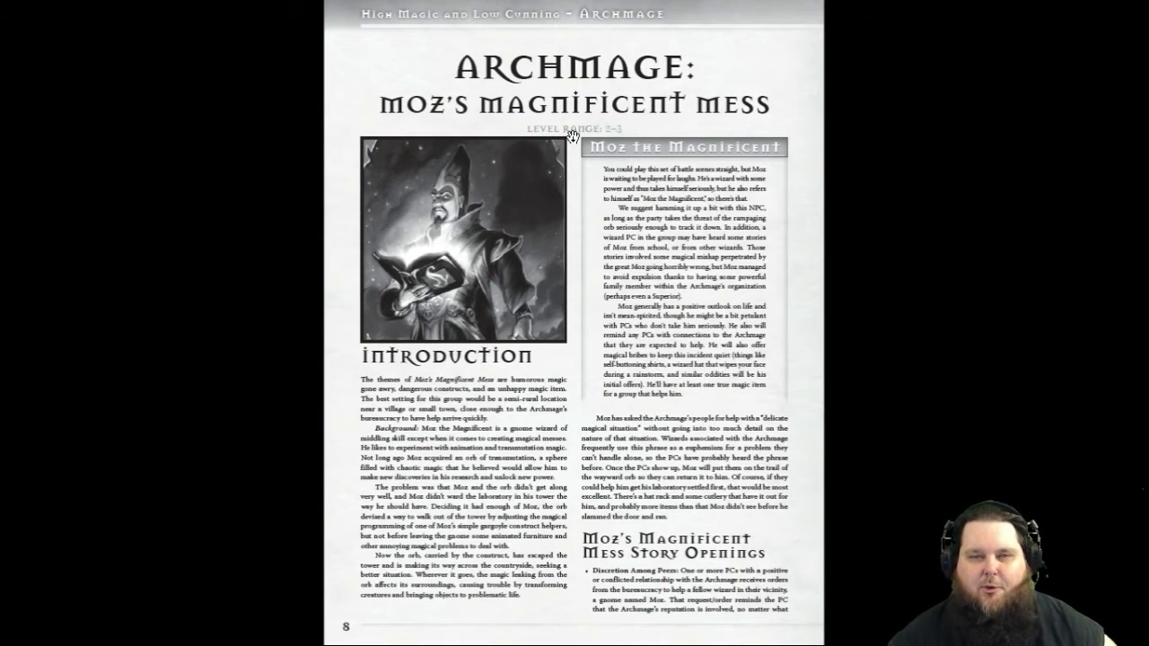
pyautogui.moveTo(659, 170)
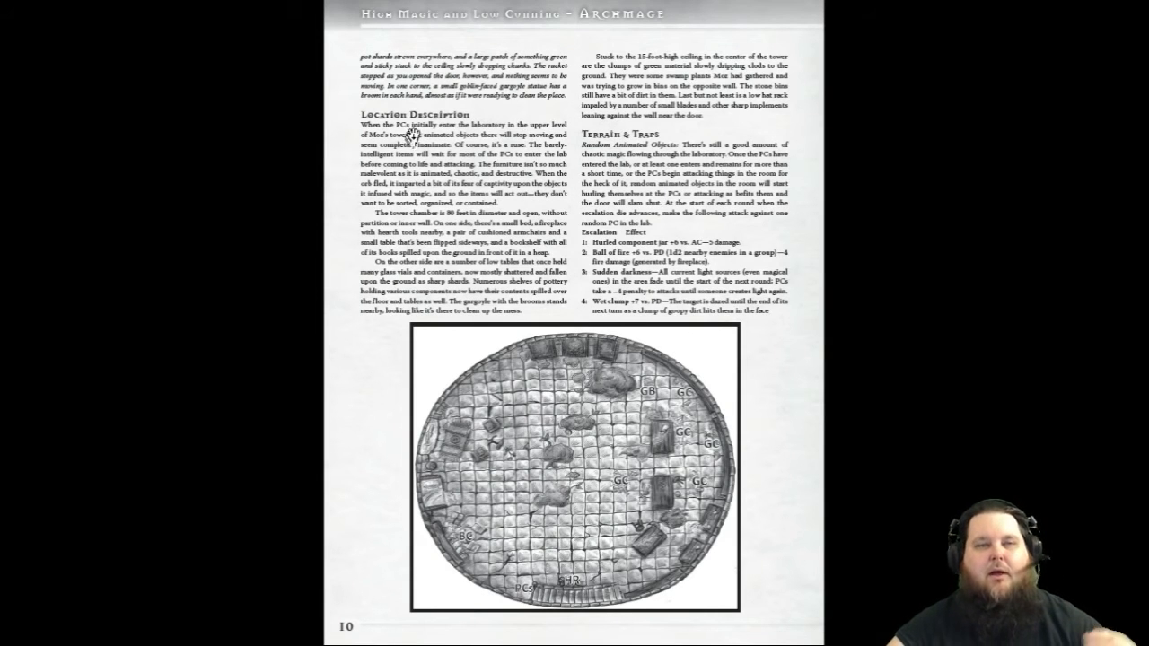
pyautogui.moveTo(401, 290)
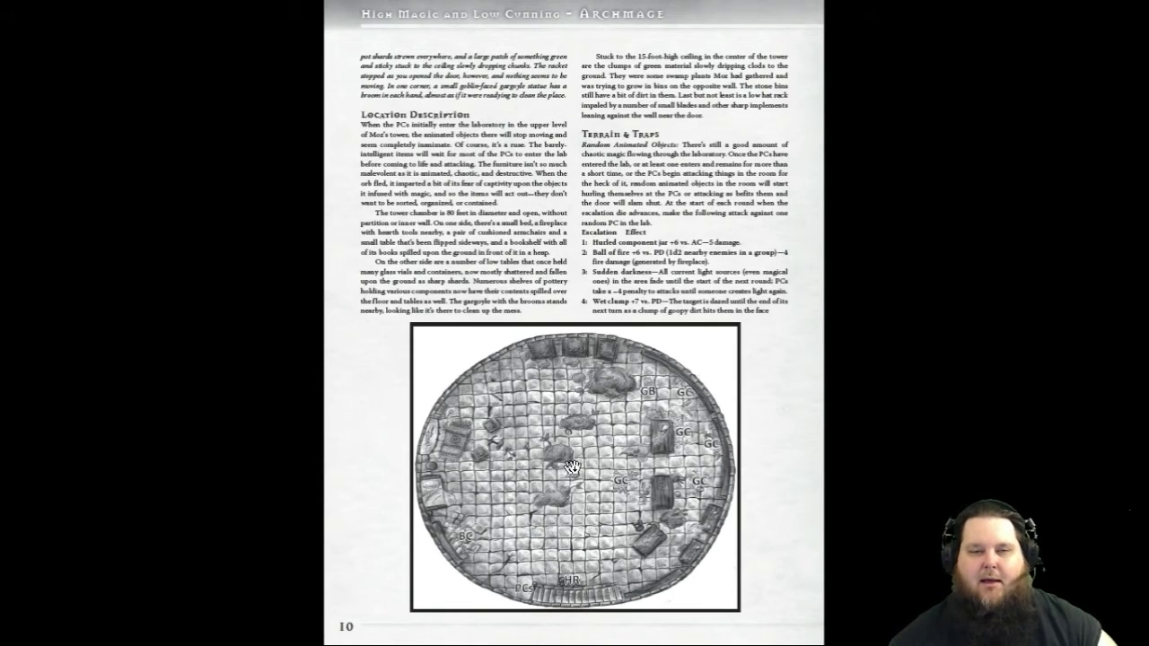
pyautogui.moveTo(534, 493)
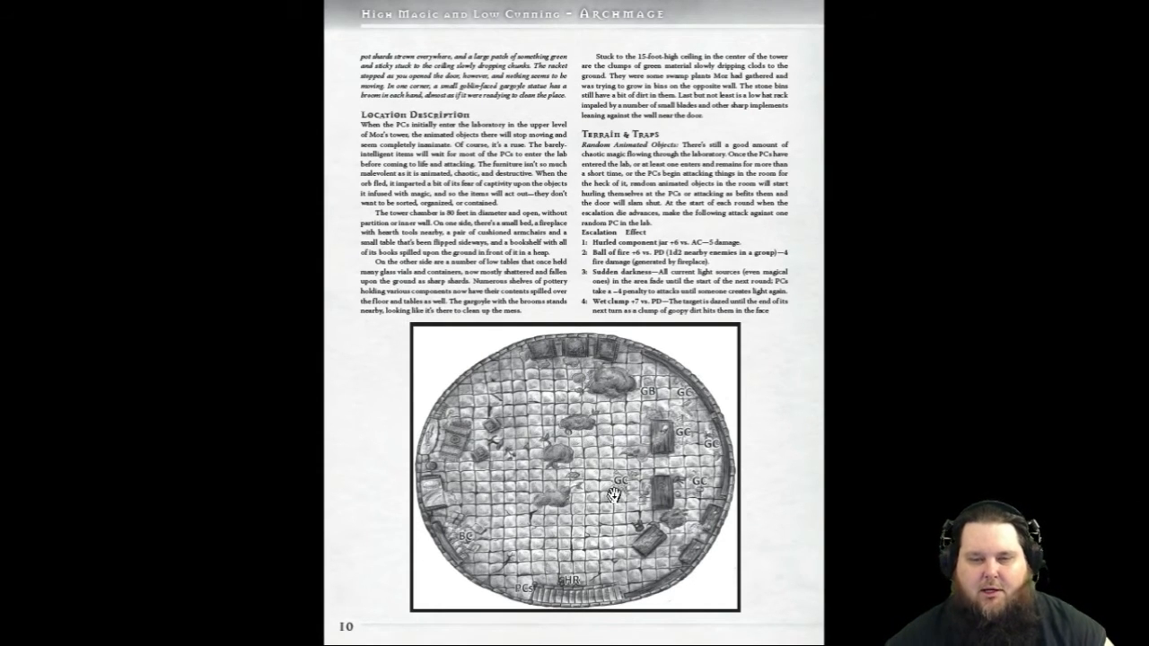
pyautogui.moveTo(462, 542)
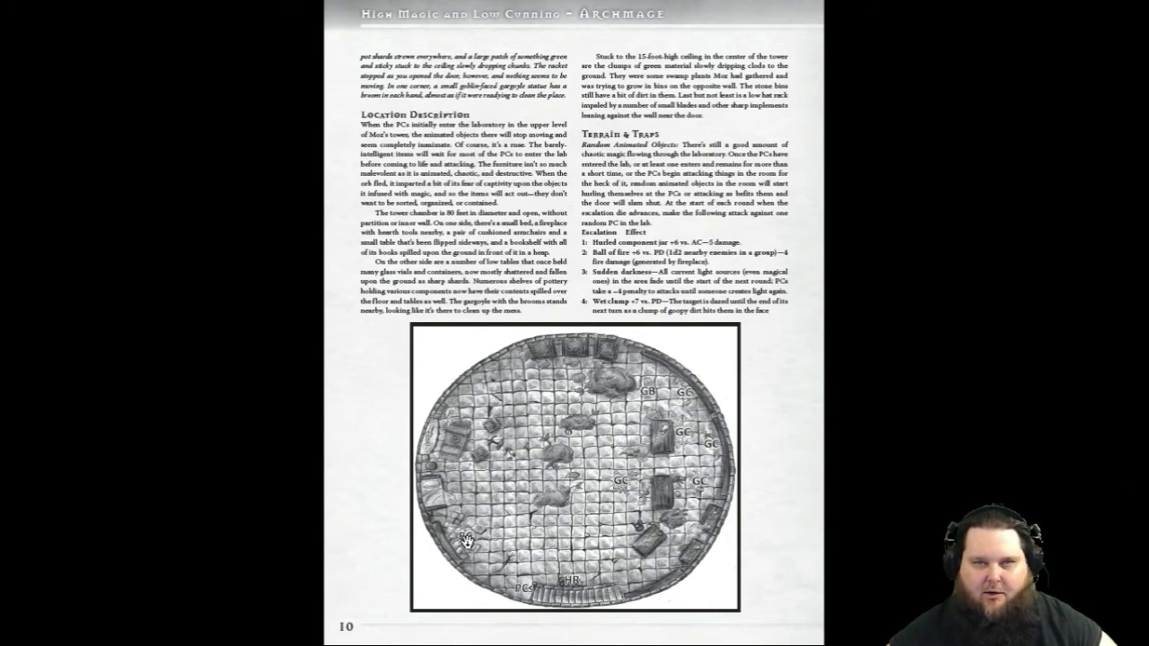
pyautogui.moveTo(722, 368)
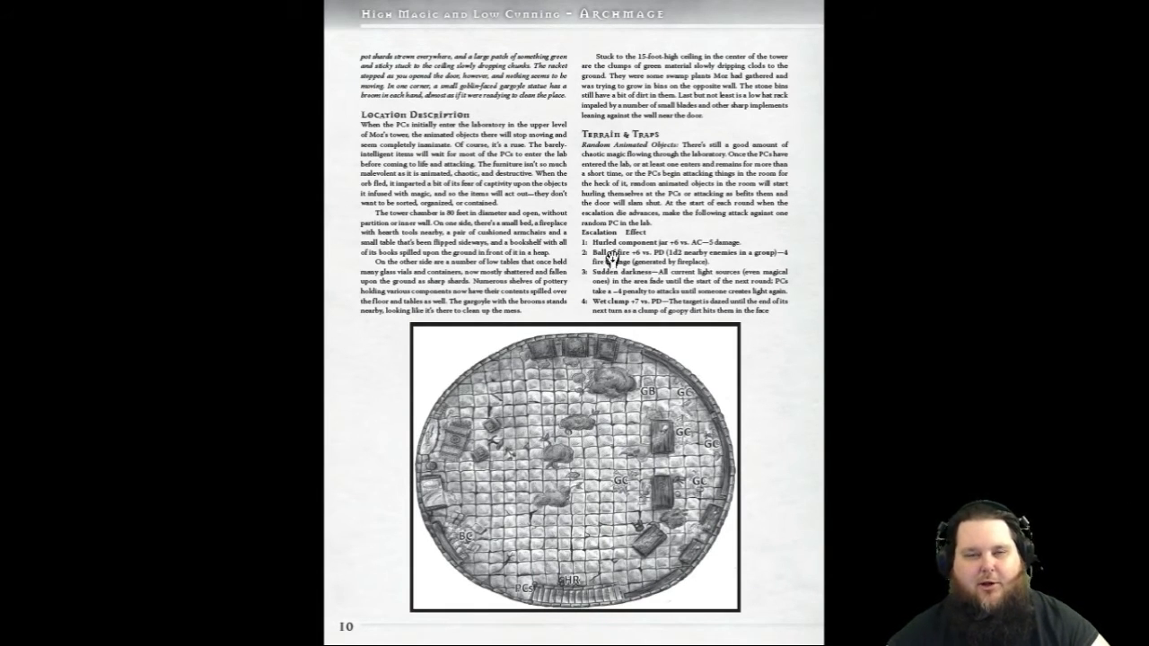
pyautogui.scroll(-3)
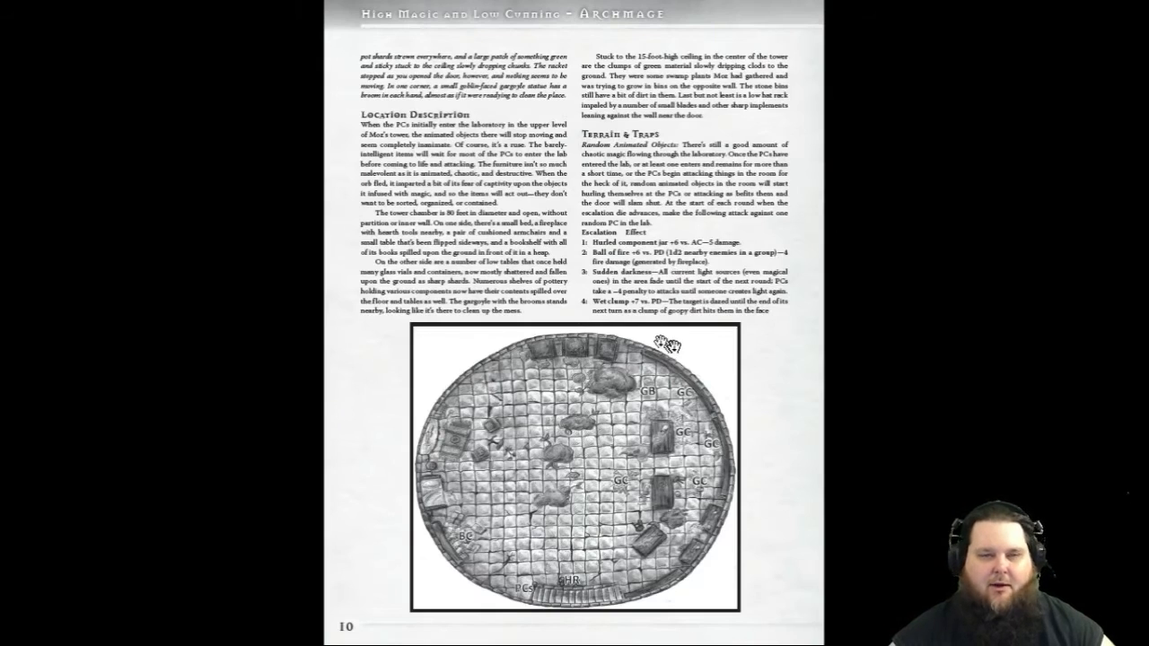
pyautogui.scroll(-3)
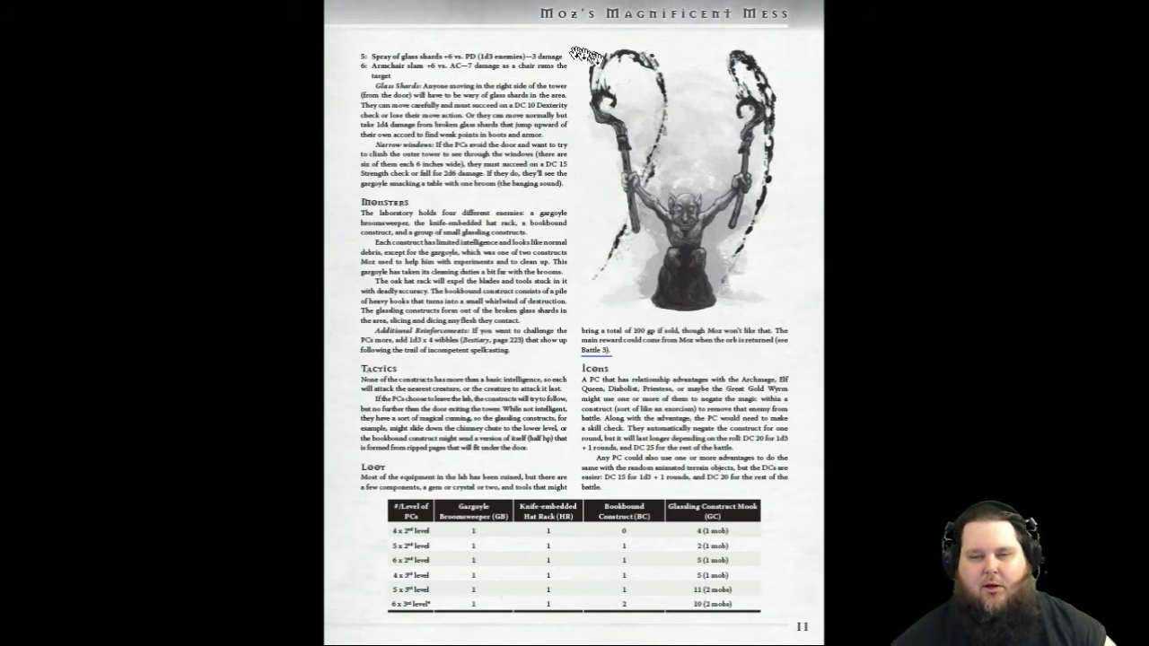
pyautogui.moveTo(653, 146)
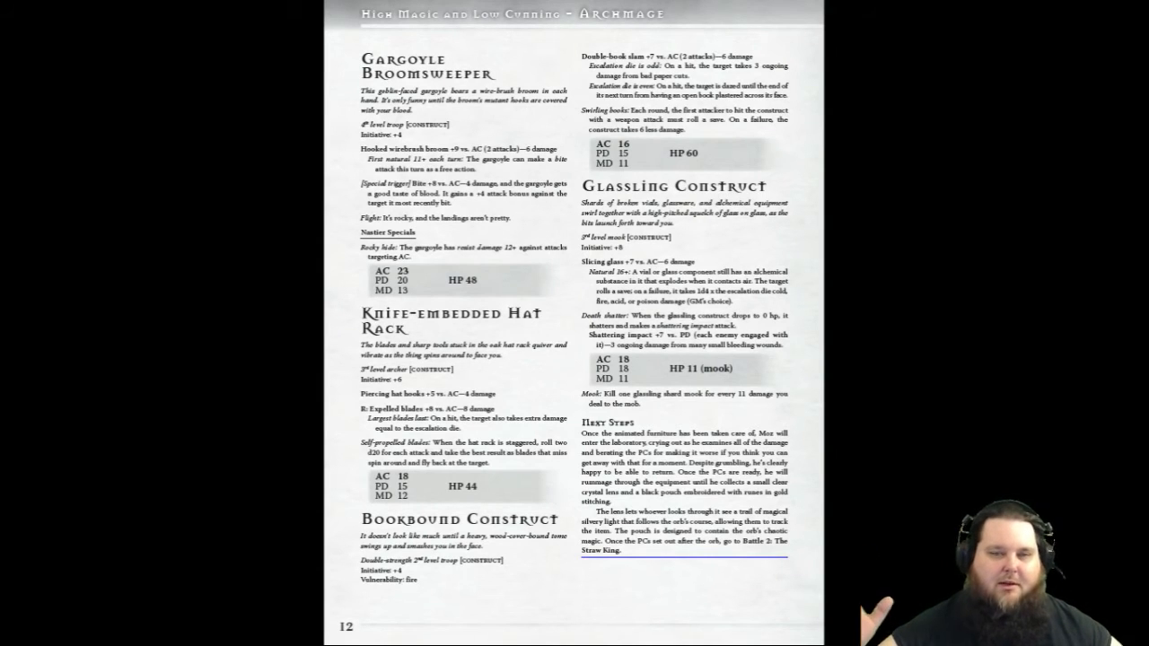
pyautogui.moveTo(565, 368)
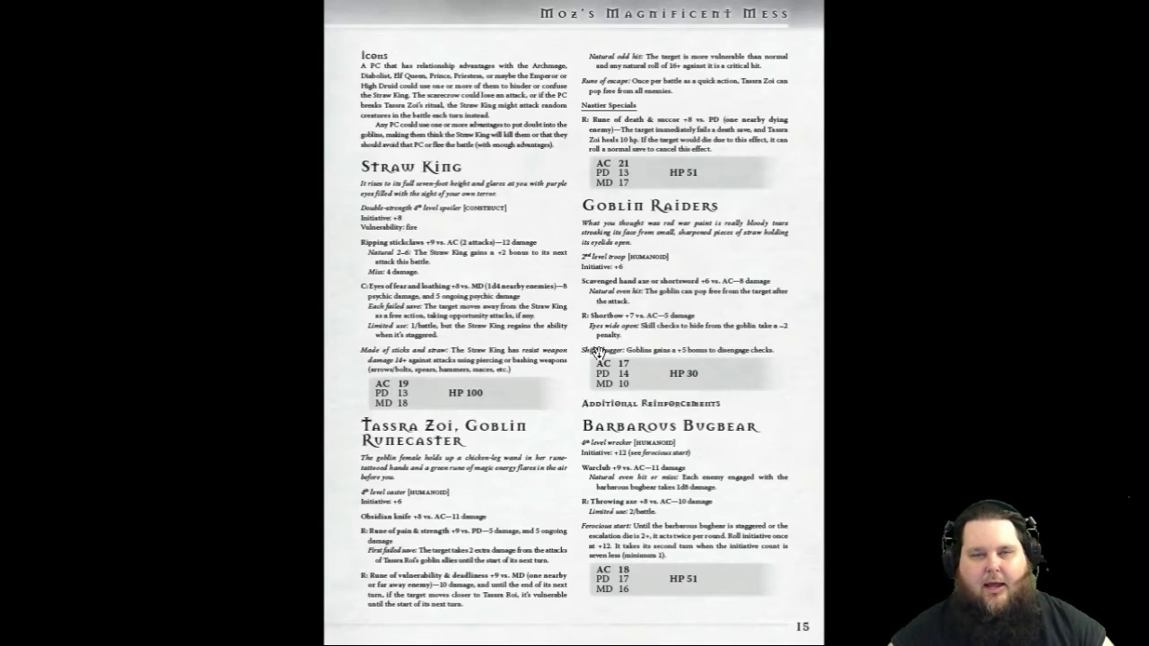
pyautogui.scroll(-3)
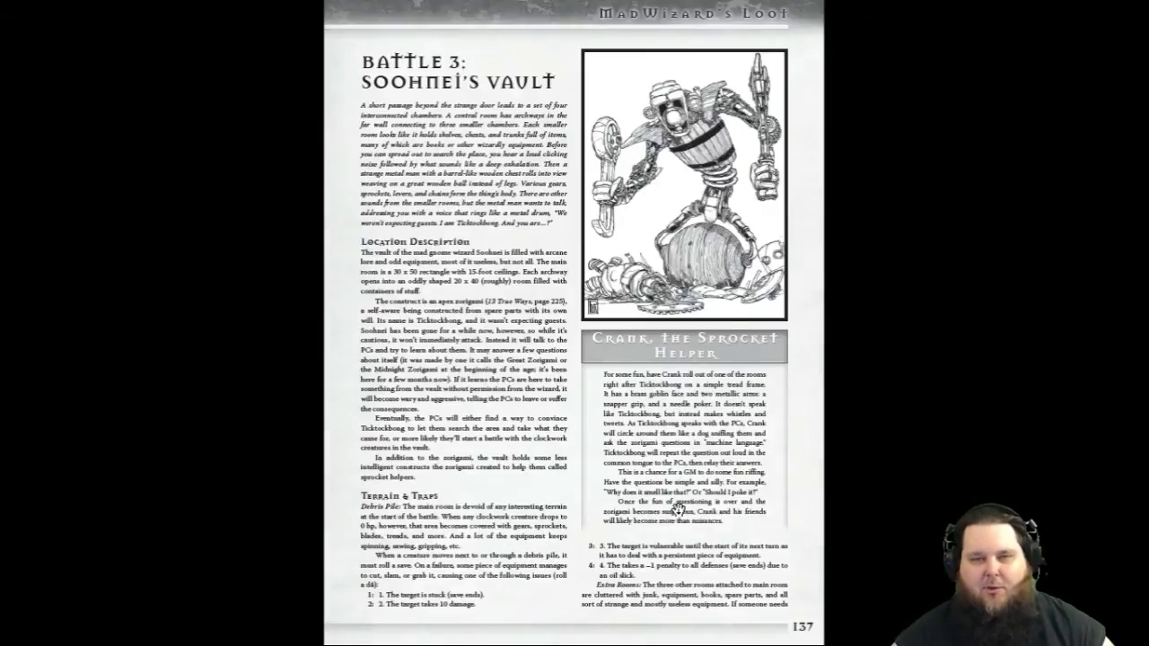
pyautogui.scroll(-3)
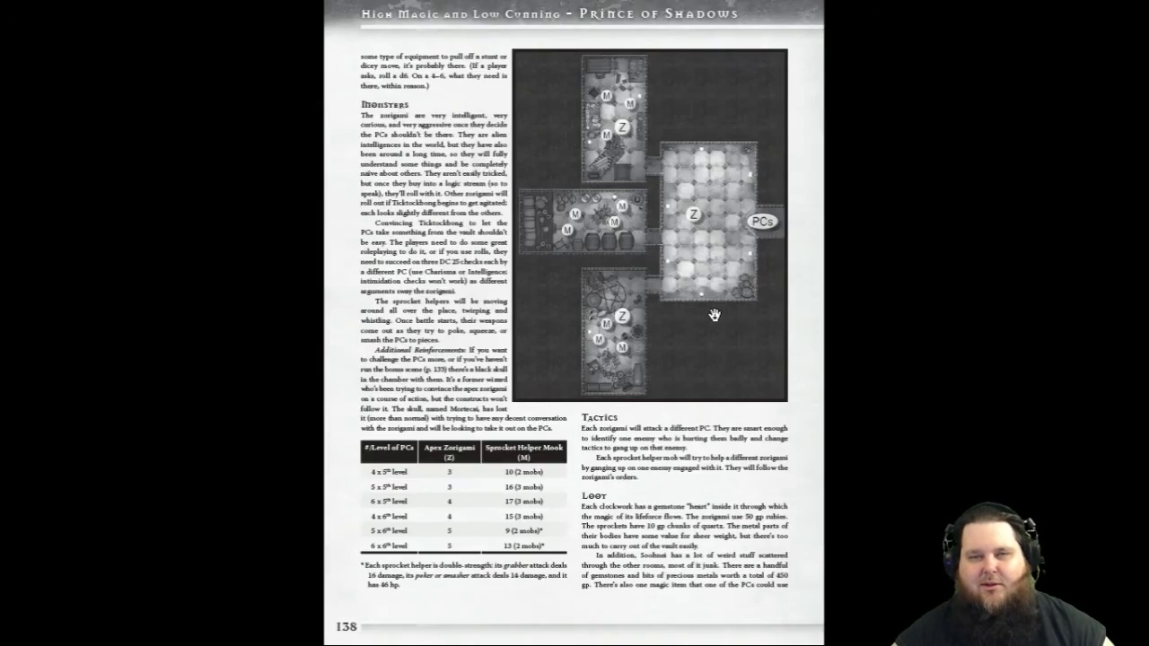
pyautogui.scroll(-3)
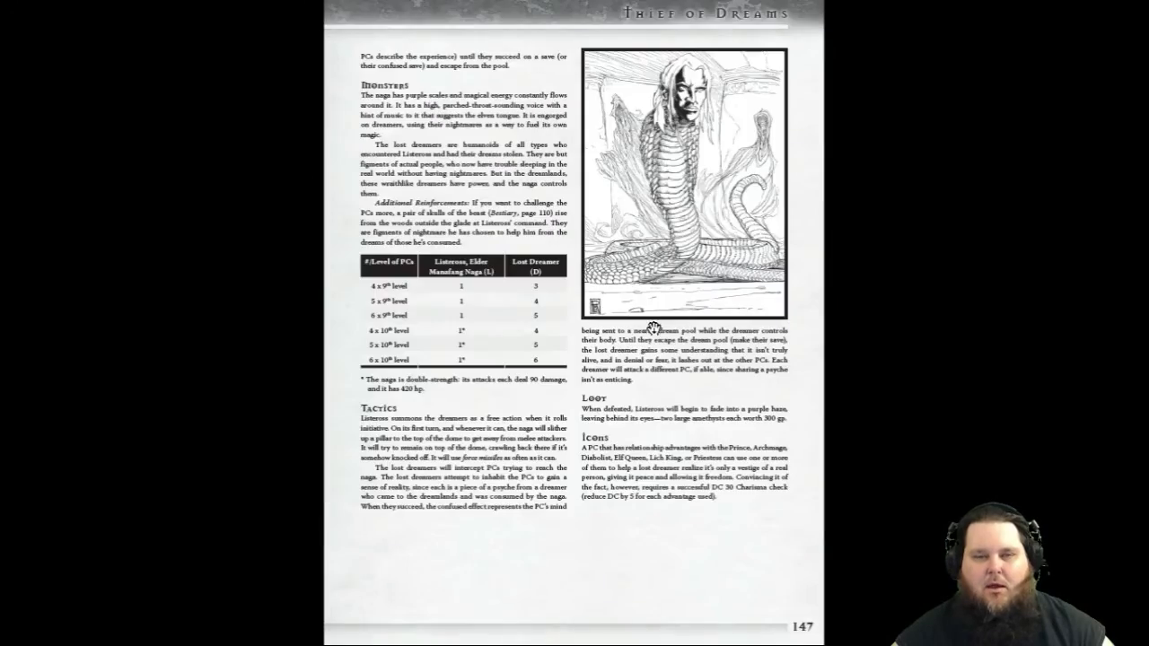
pyautogui.scroll(-3)
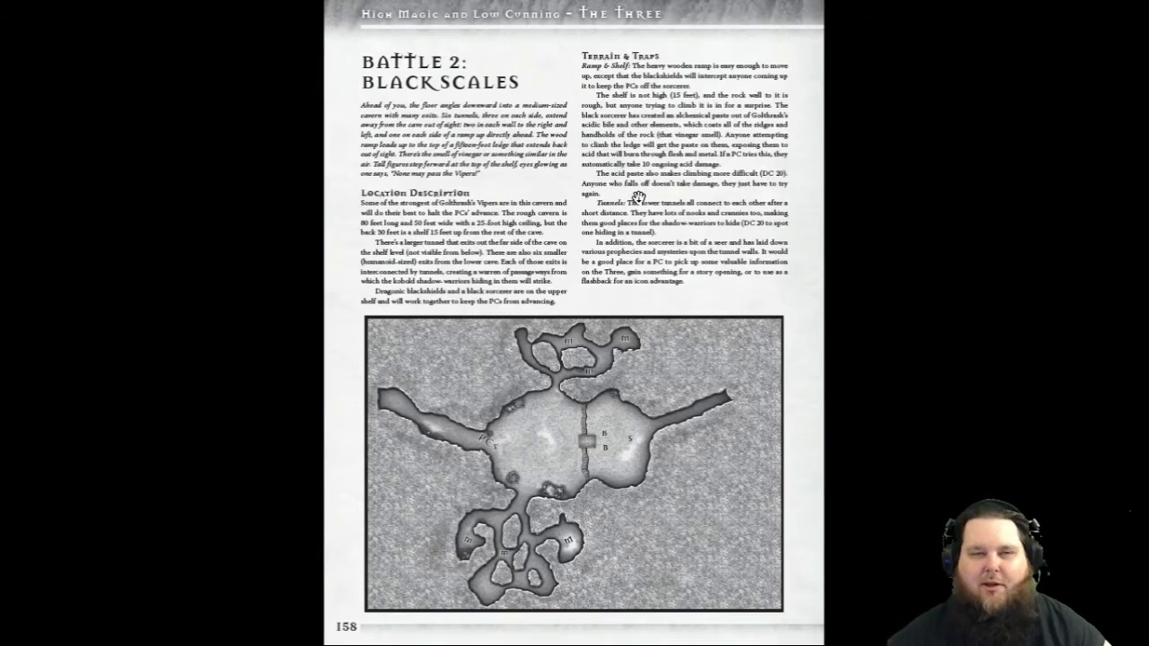
pyautogui.scroll(-3)
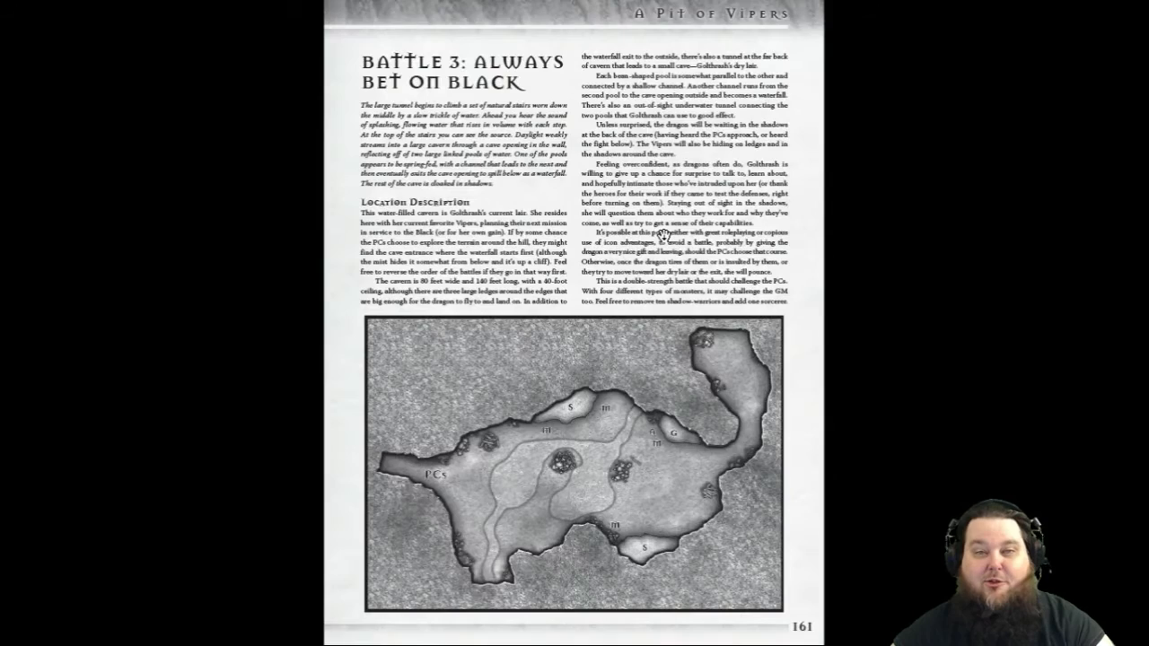
pyautogui.scroll(-3)
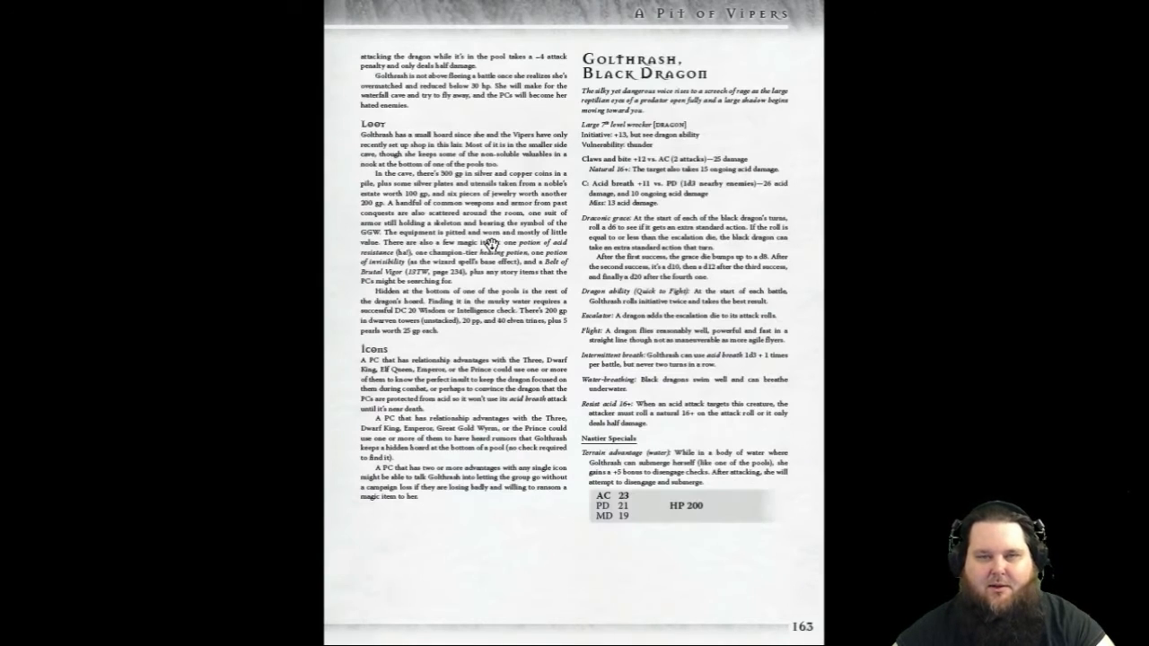
pyautogui.scroll(-3)
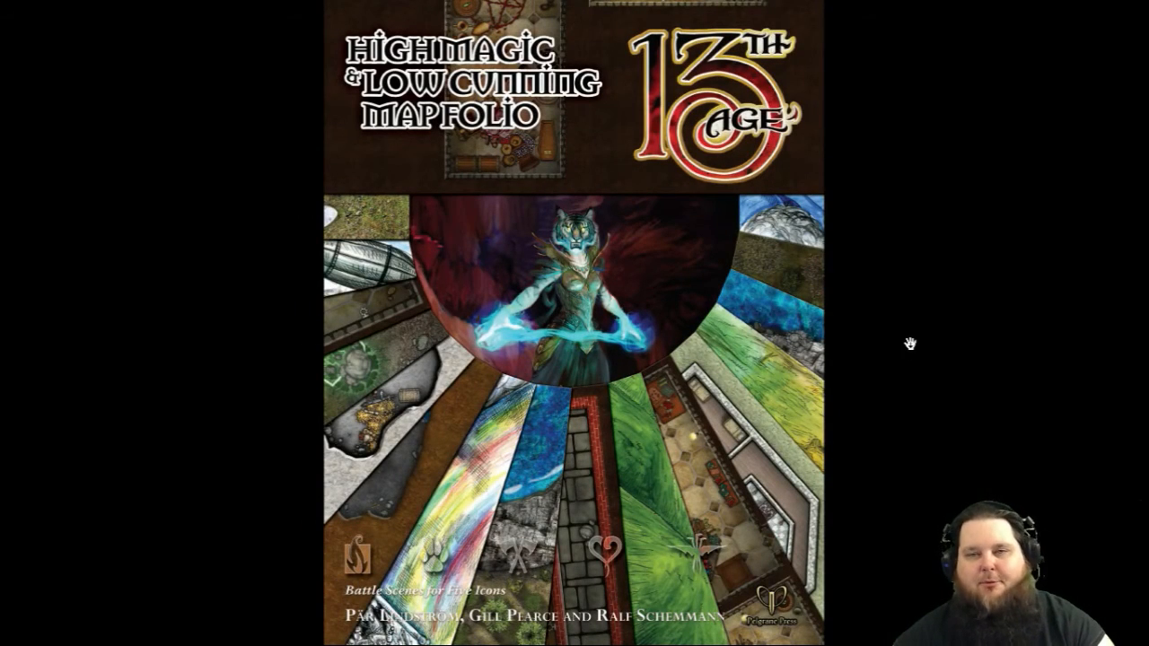
pyautogui.moveTo(889, 305)
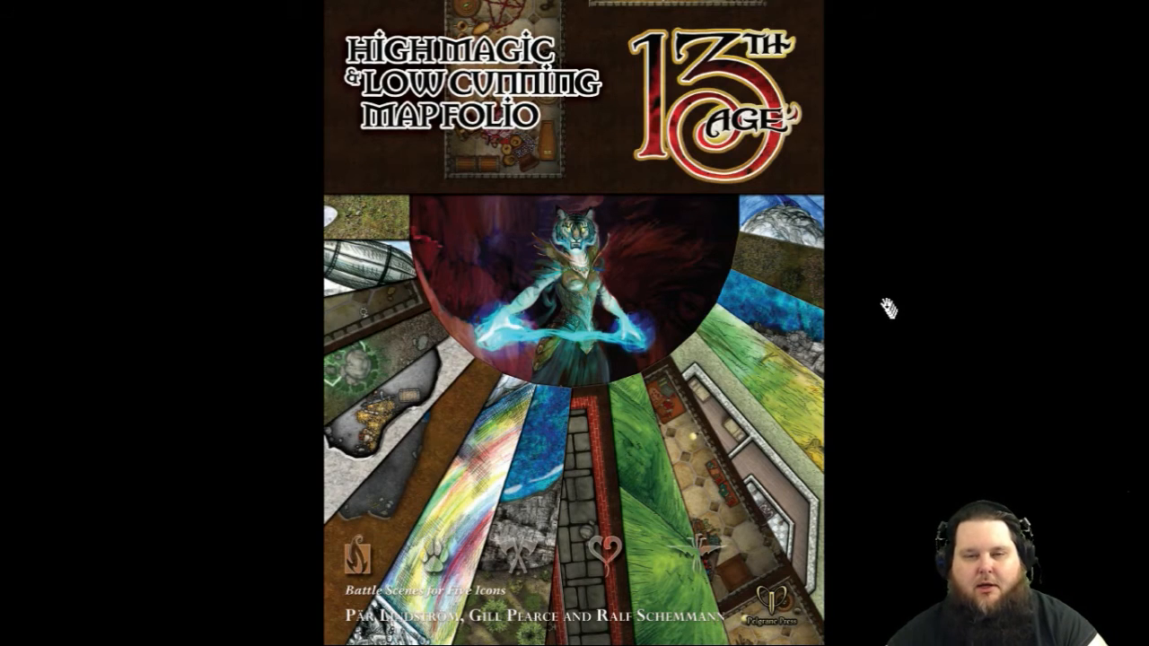
pyautogui.moveTo(882, 287)
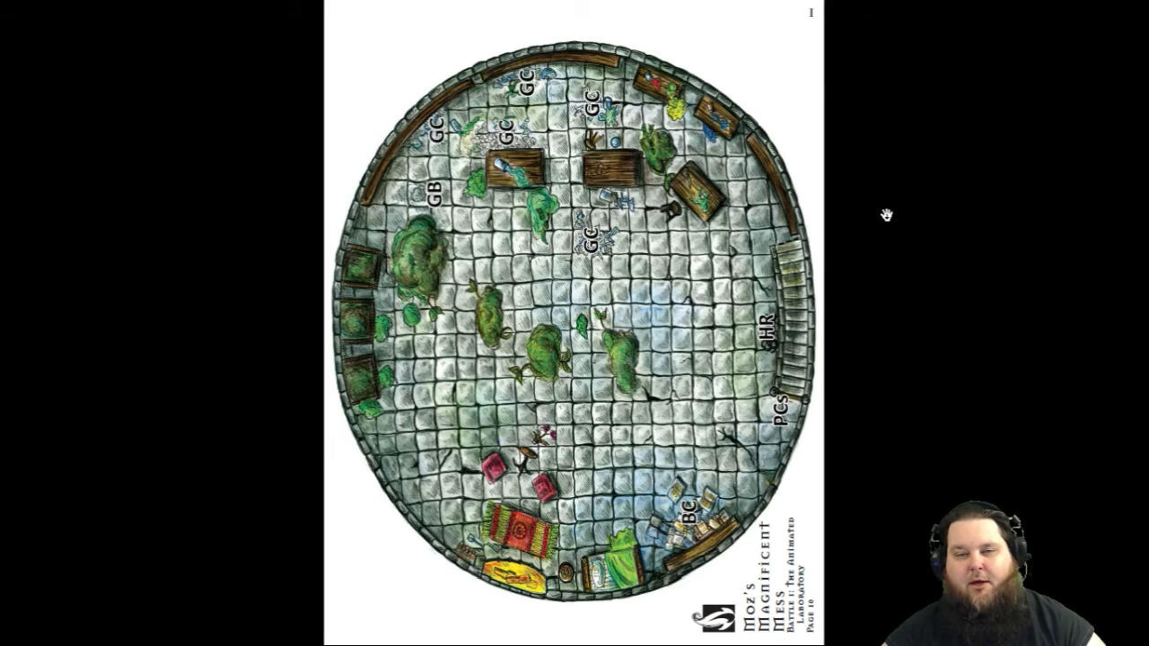
pyautogui.moveTo(718, 273)
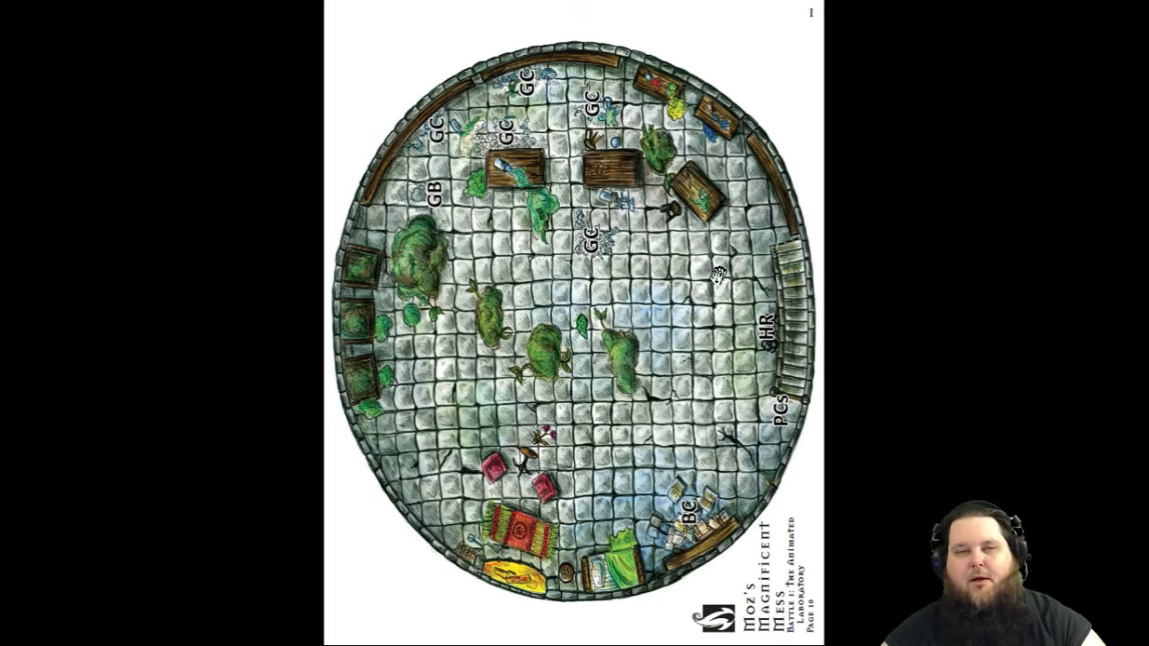